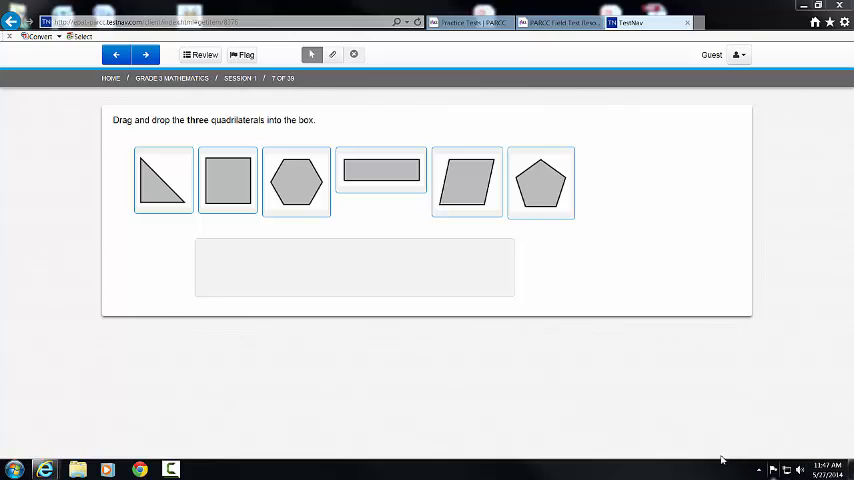
mouse_move(580, 356)
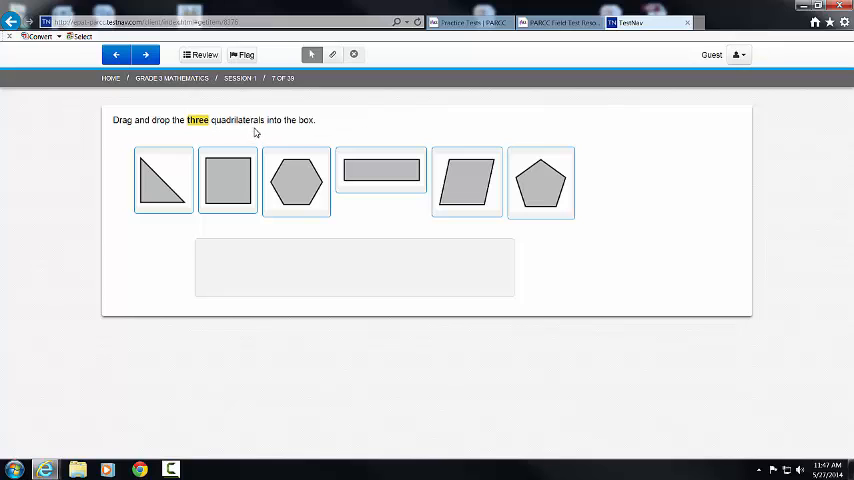
Step: Select the word 'quadrilaterals' in the question for highlighting
double_click(240, 120)
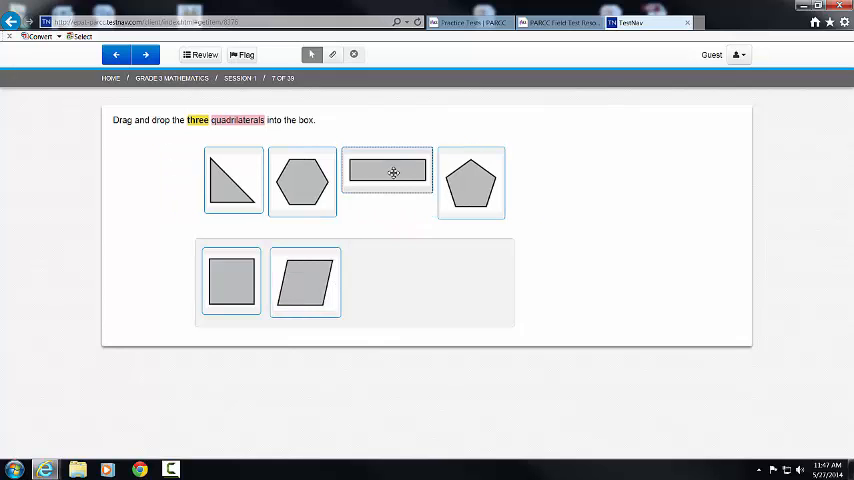
Step: Move the rectangle in and out of the answer box, returning the shapes to the row
drag(388, 170, 395, 273)
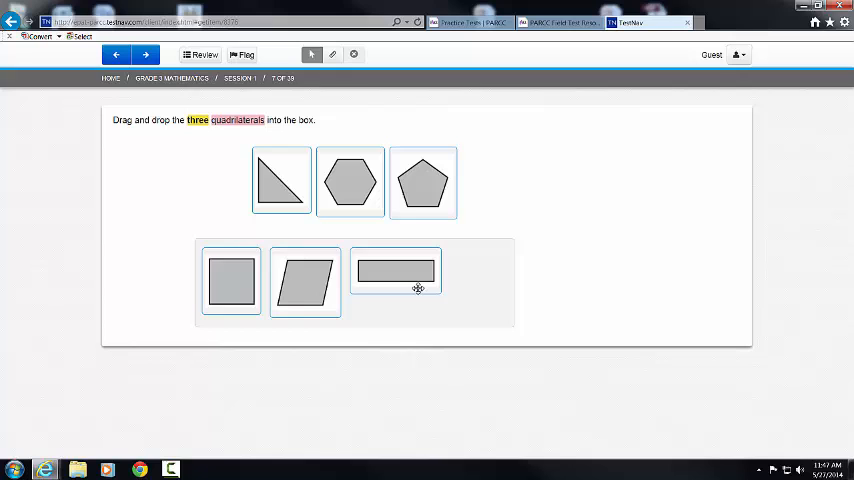
mouse_move(407, 271)
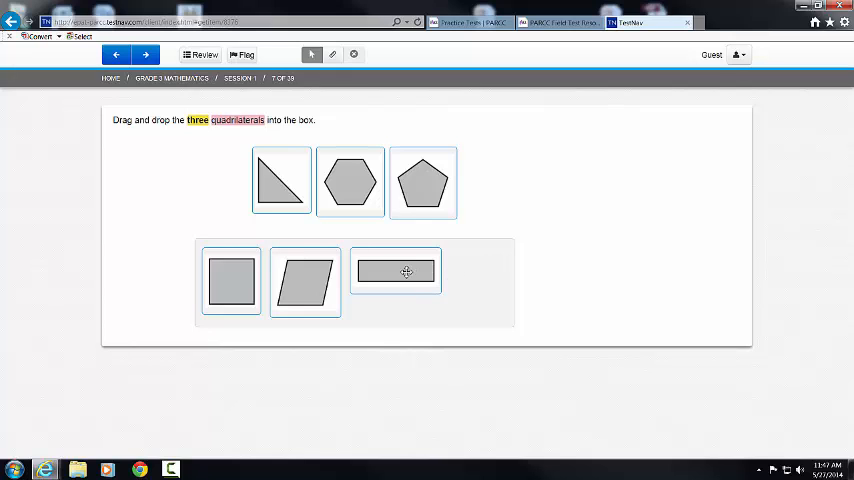
drag(406, 272, 459, 171)
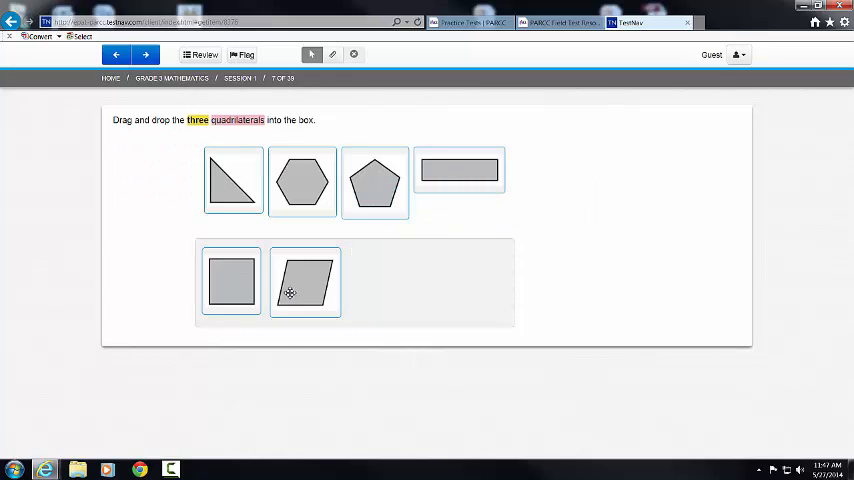
drag(459, 170, 405, 280)
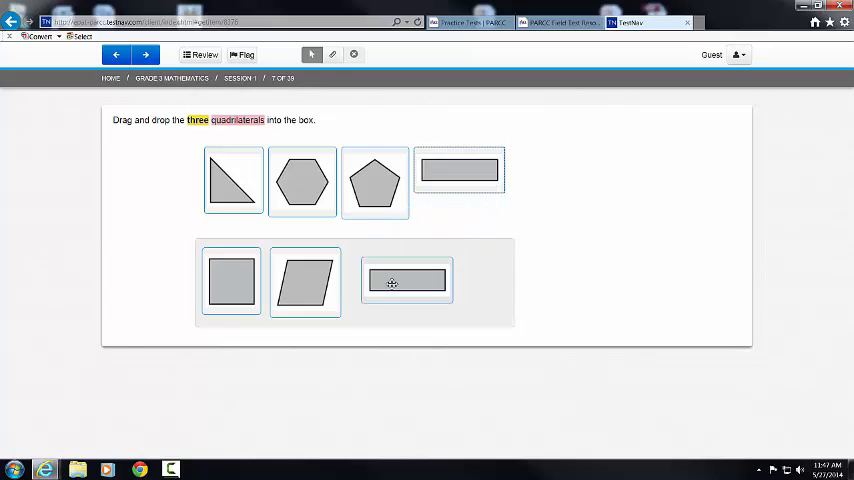
drag(459, 170, 395, 272)
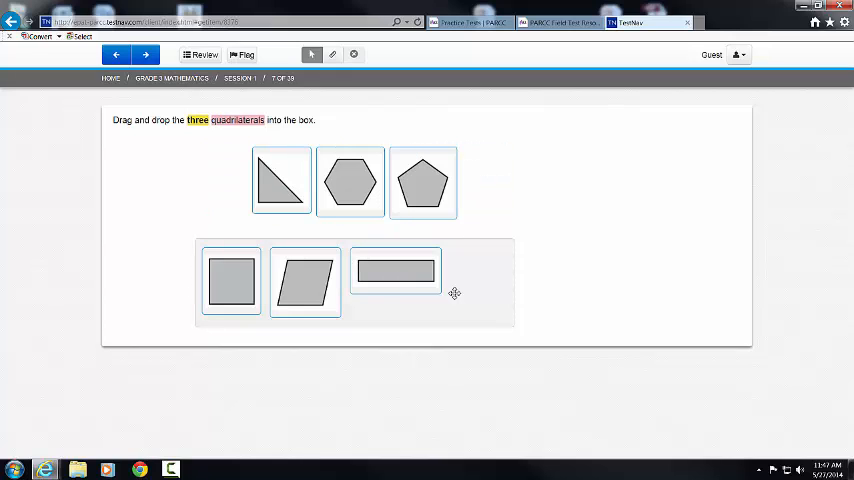
drag(395, 270, 500, 188)
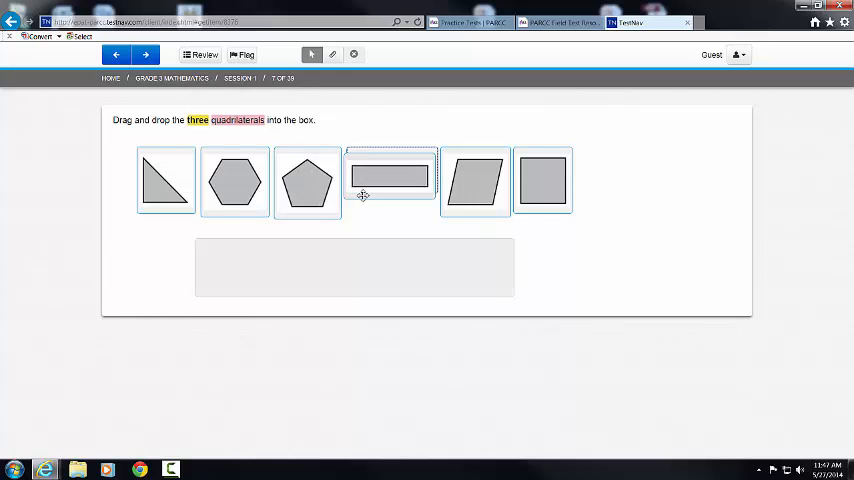
Step: Drag the rectangle and parallelogram tiles into the answer box
drag(390, 175, 247, 270)
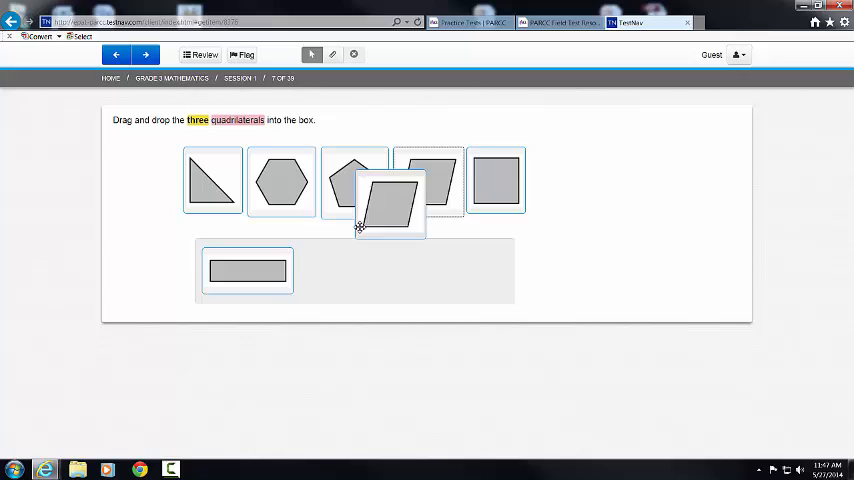
drag(390, 200, 337, 282)
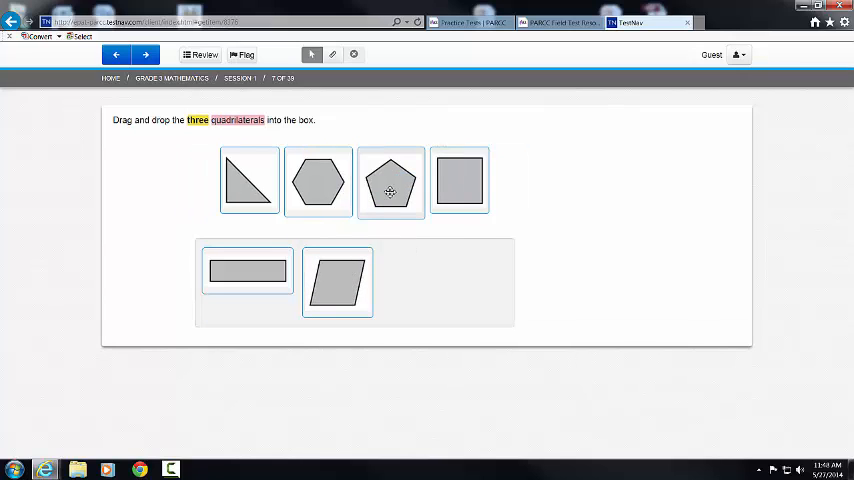
drag(390, 181, 415, 281)
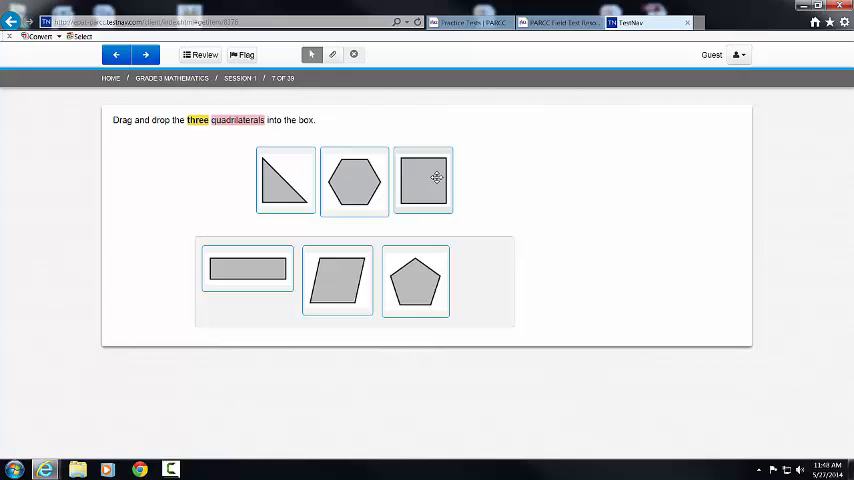
drag(422, 180, 425, 280)
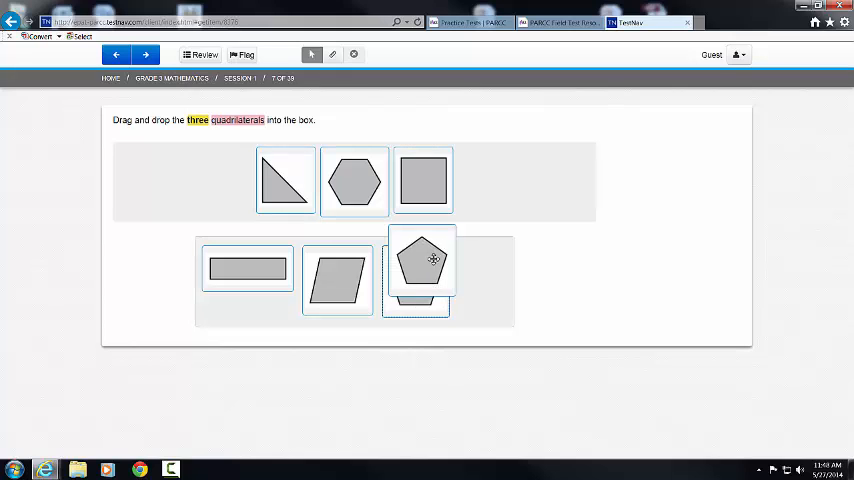
drag(422, 263, 454, 181)
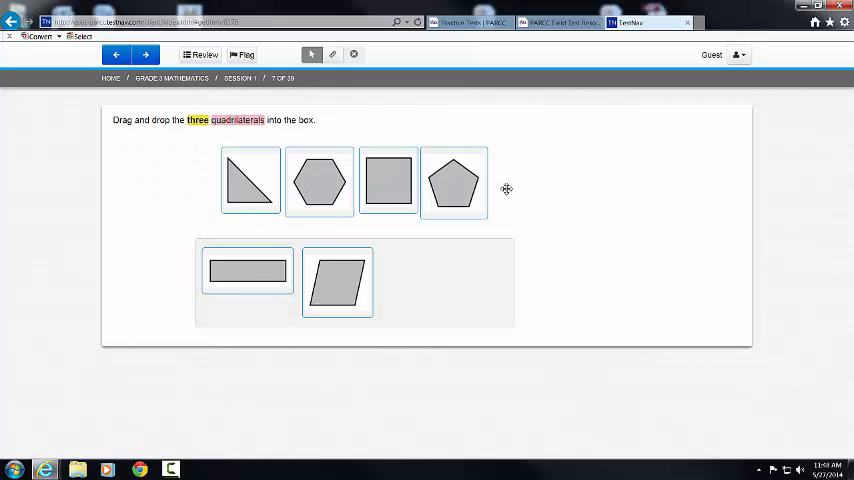